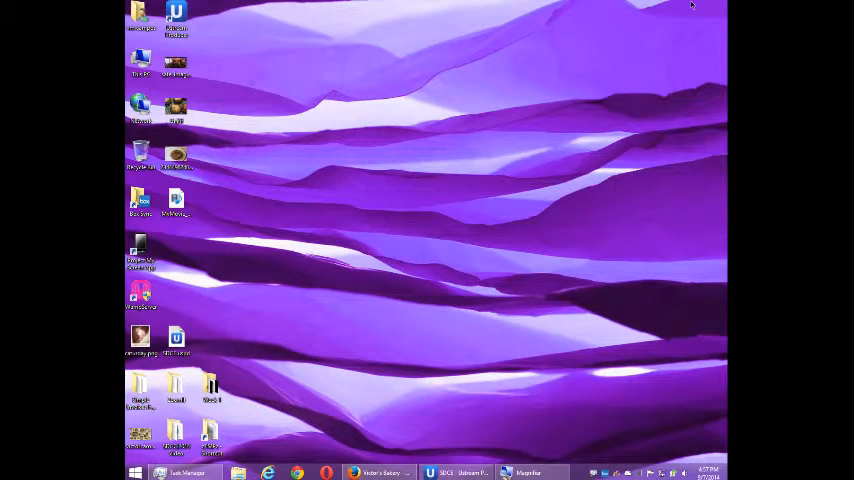
{"action": "mouse_move", "coordinate": [648, 136]}
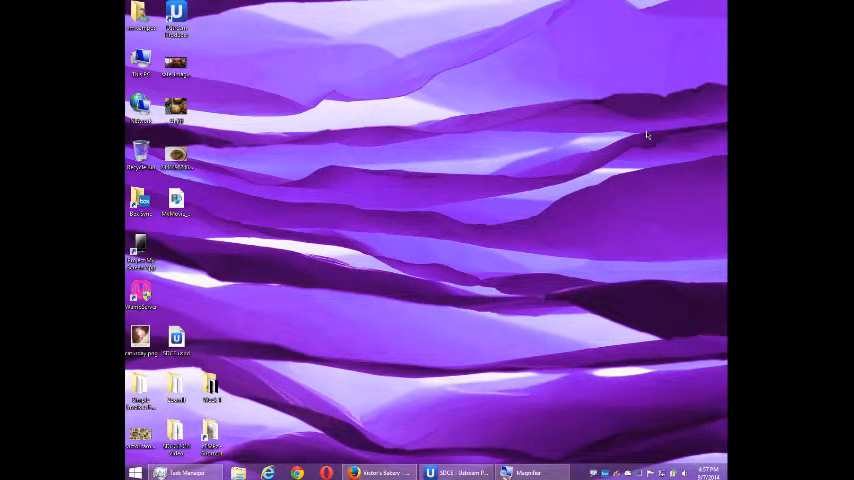
Step: Bring the browser with the Victor's Bakery Google+ page to the front
{"action": "left_click", "coordinate": [378, 472]}
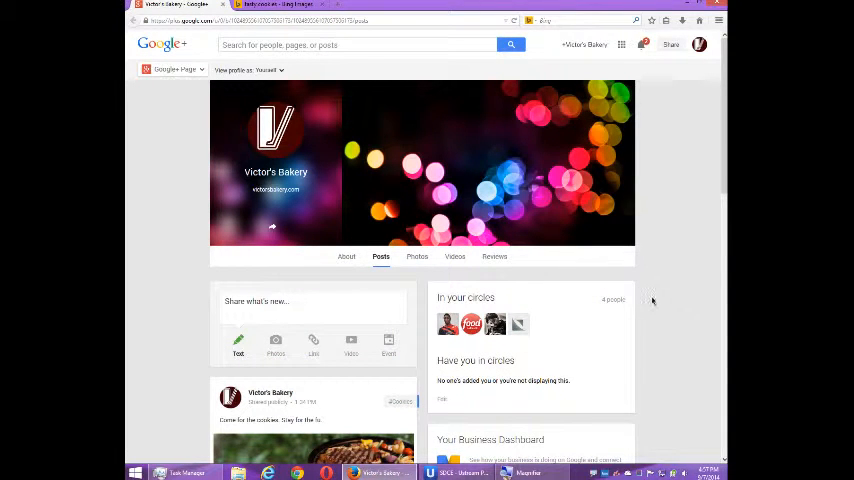
{"action": "scroll", "scroll_direction": "down", "scroll_amount": 3}
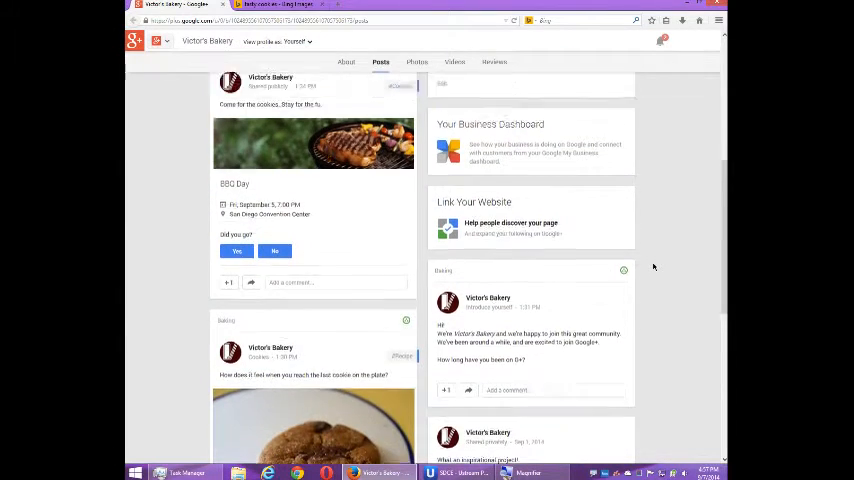
{"action": "scroll", "scroll_direction": "up", "scroll_amount": 3}
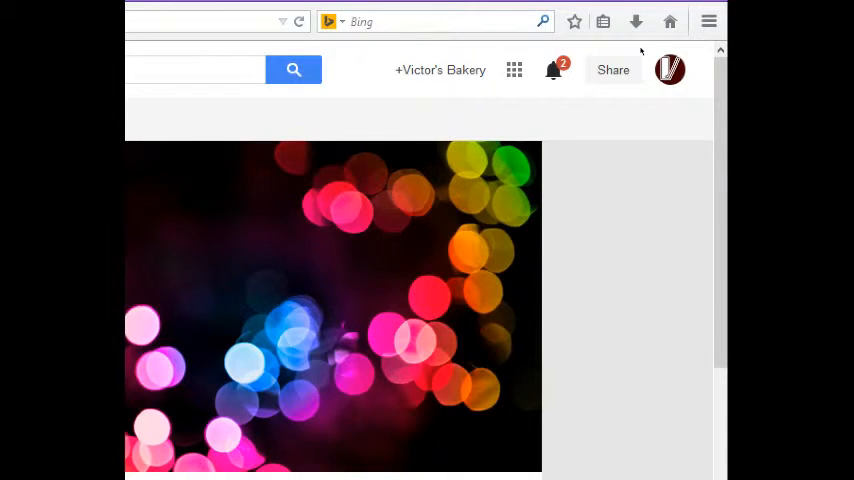
Step: Show the notifications list with the +1 on the bakery's introduction post
{"action": "left_click", "coordinate": [552, 68]}
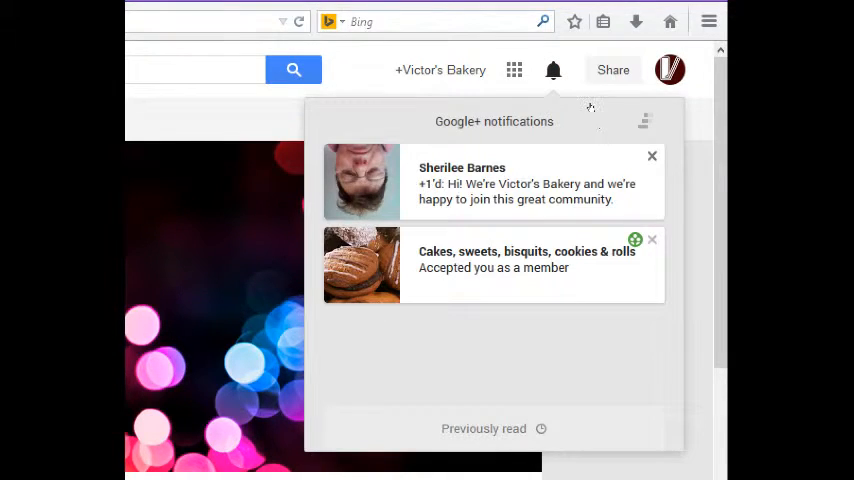
{"action": "mouse_move", "coordinate": [580, 108]}
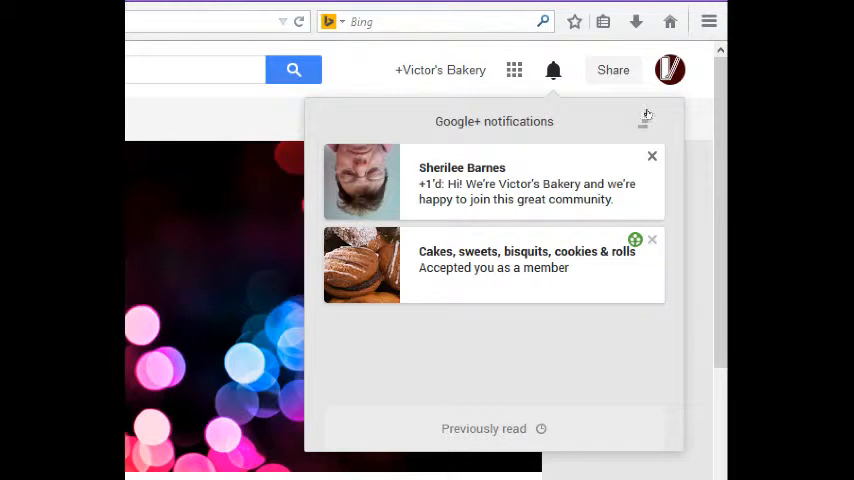
{"action": "mouse_move", "coordinate": [584, 108]}
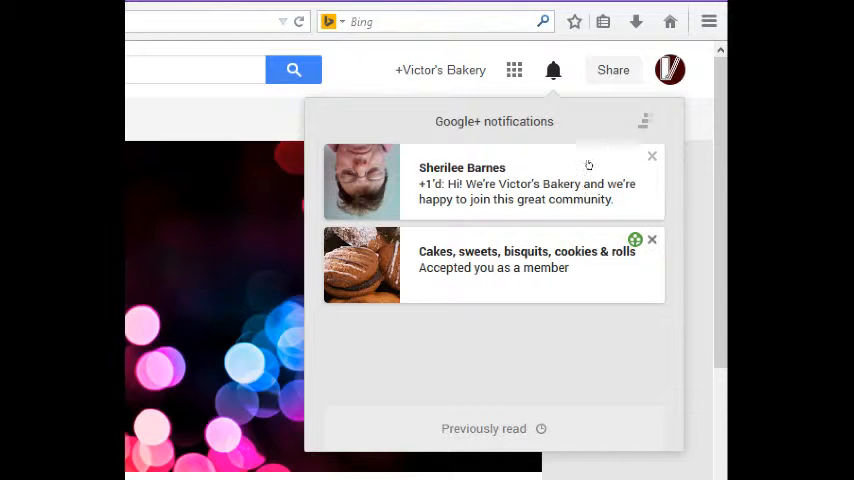
{"action": "mouse_move", "coordinate": [588, 148]}
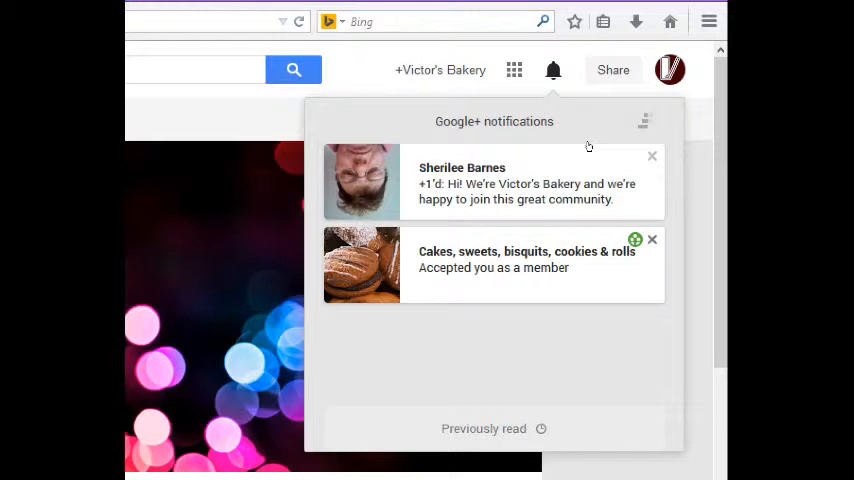
{"action": "mouse_move", "coordinate": [576, 138]}
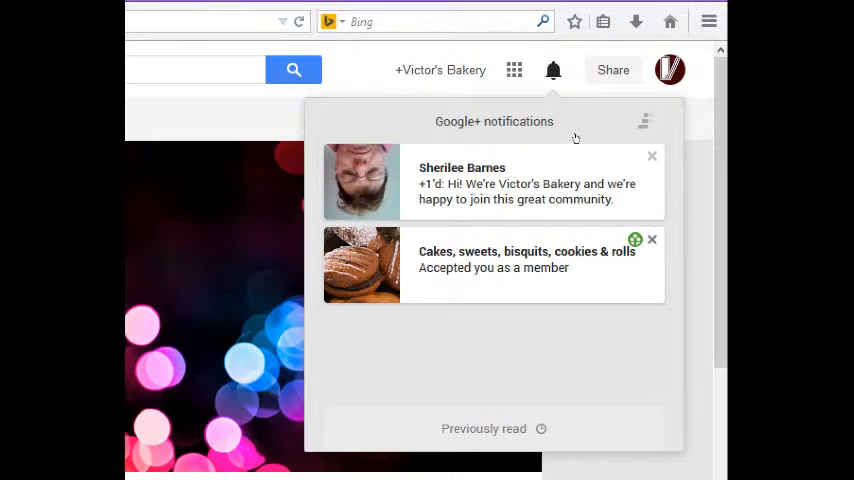
{"action": "mouse_move", "coordinate": [628, 170]}
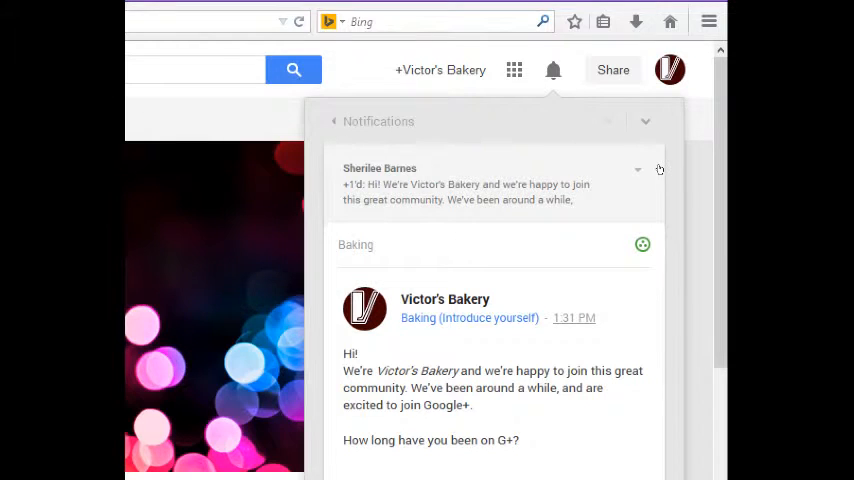
{"action": "mouse_move", "coordinate": [576, 174]}
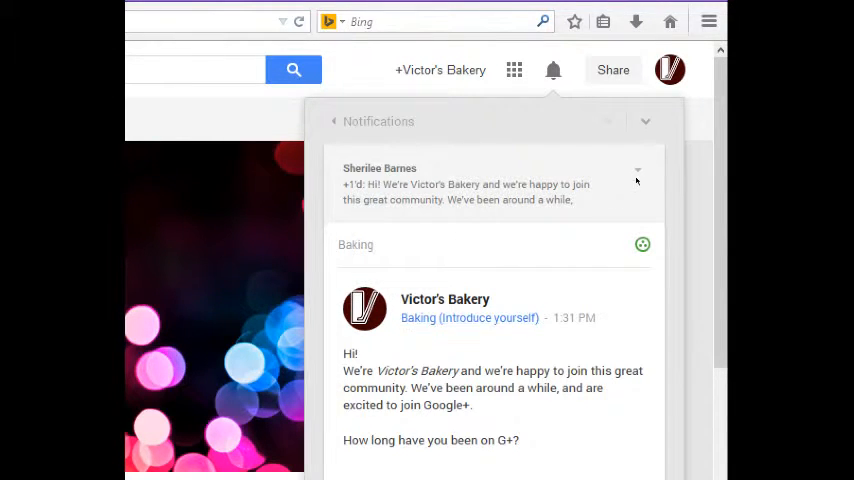
Step: Show the edit, delete and restrict actions for the Baking-community introduction post
{"action": "scroll", "scroll_direction": "down", "scroll_amount": 3}
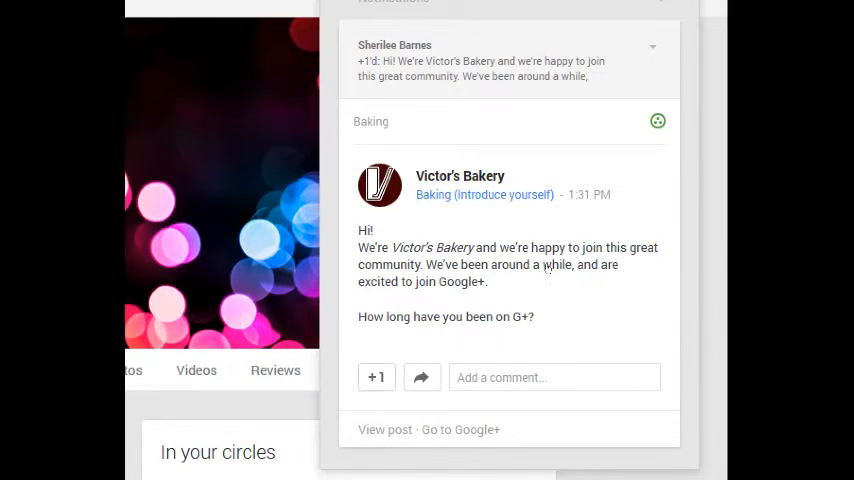
{"action": "mouse_move", "coordinate": [588, 196]}
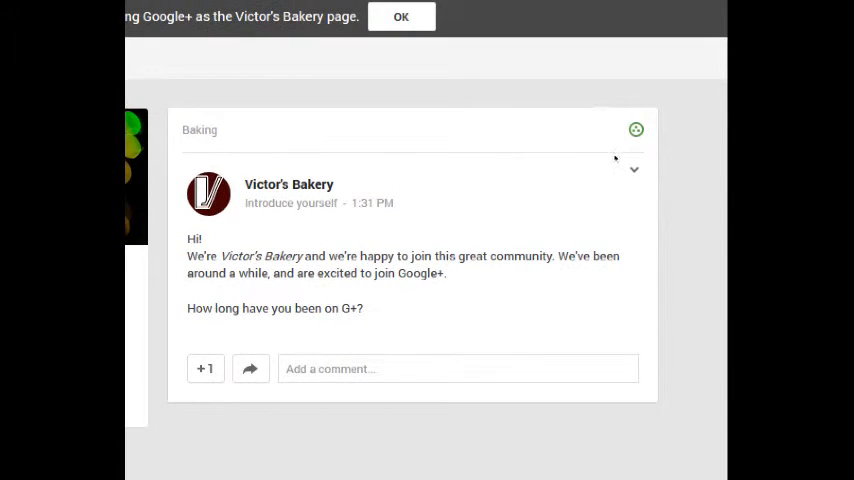
{"action": "mouse_move", "coordinate": [480, 172]}
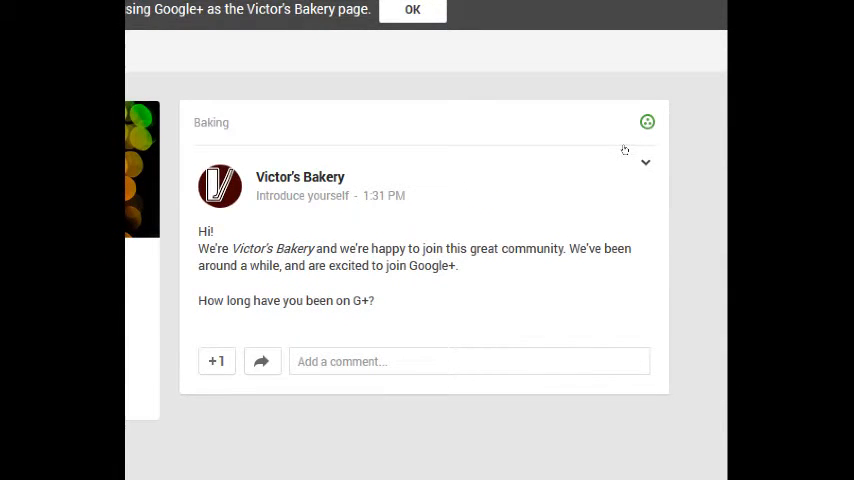
{"action": "left_click", "coordinate": [644, 162]}
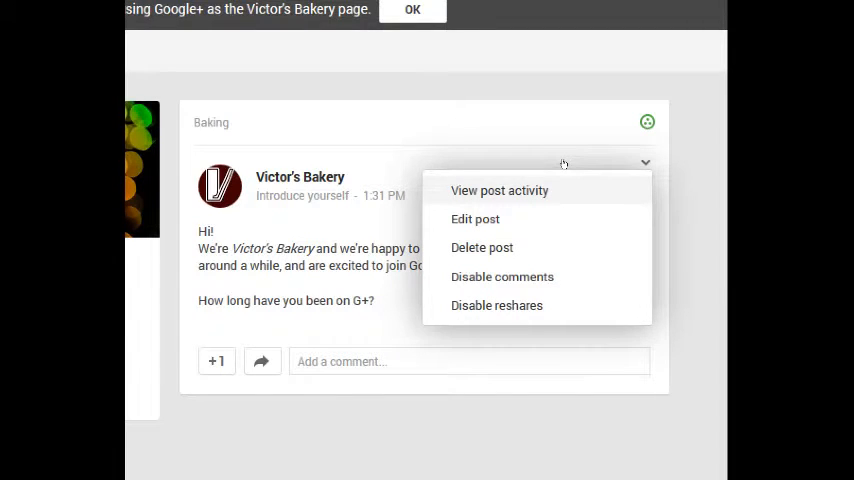
{"action": "left_click", "coordinate": [500, 190]}
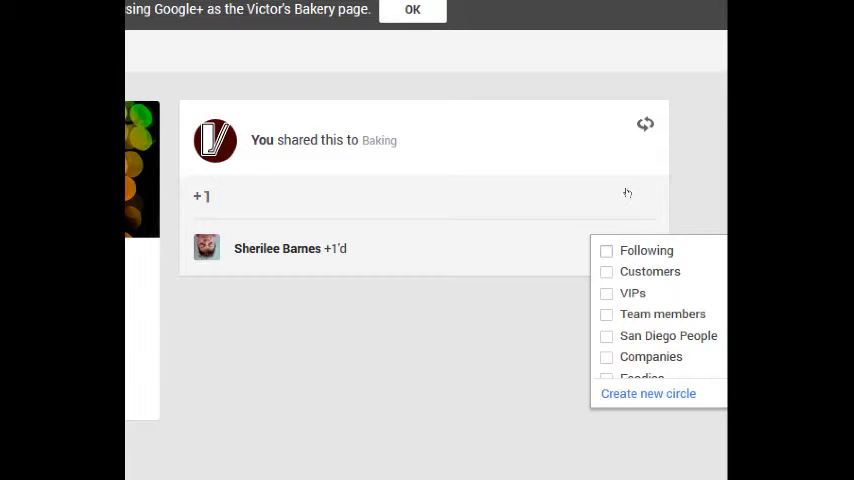
{"action": "left_click", "coordinate": [410, 228]}
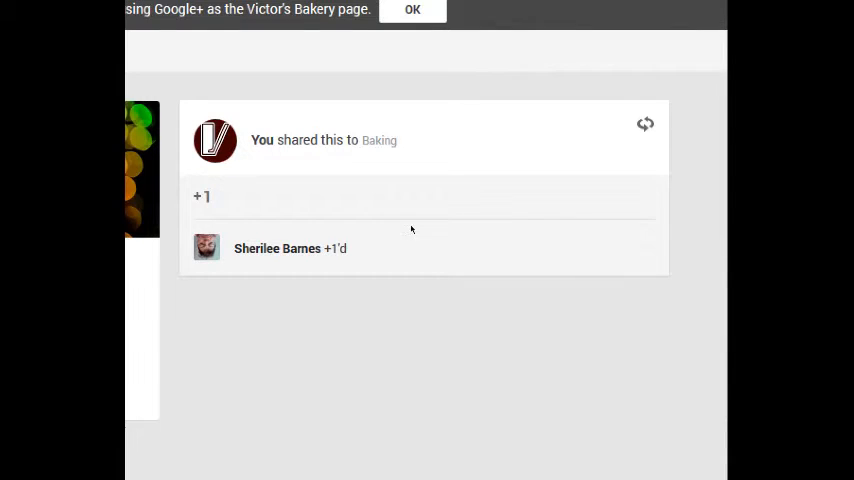
{"action": "mouse_move", "coordinate": [436, 196]}
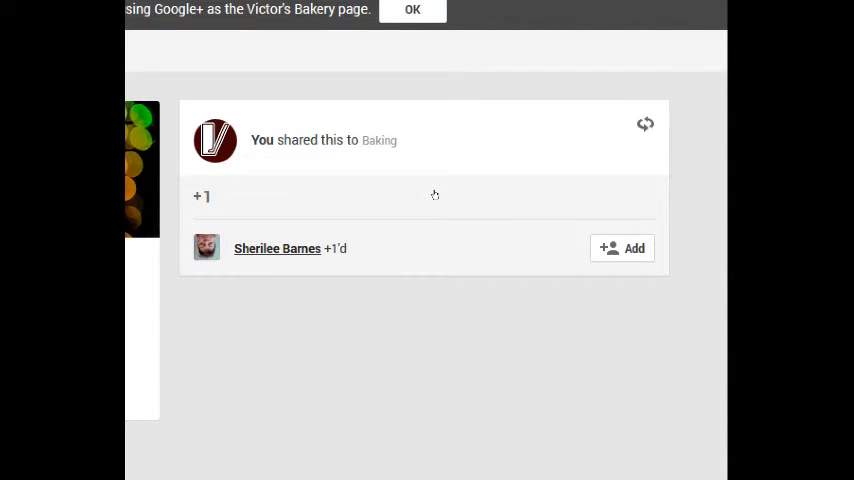
{"action": "left_click", "coordinate": [276, 248]}
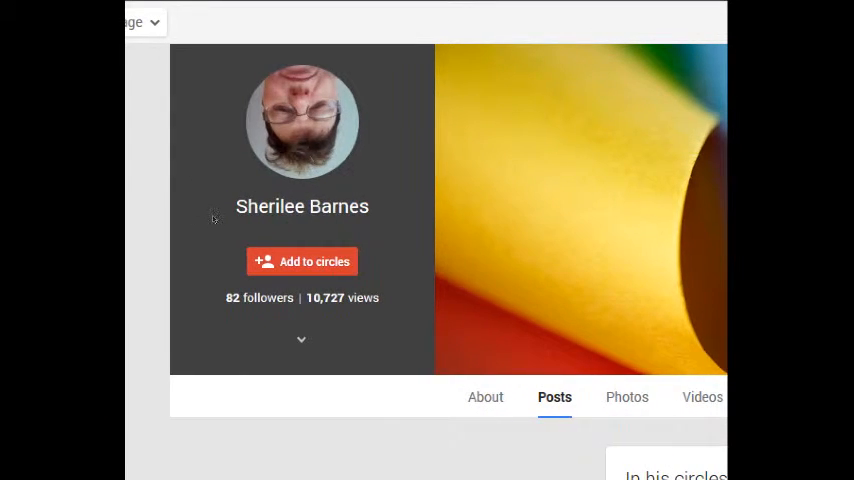
{"action": "mouse_move", "coordinate": [360, 256]}
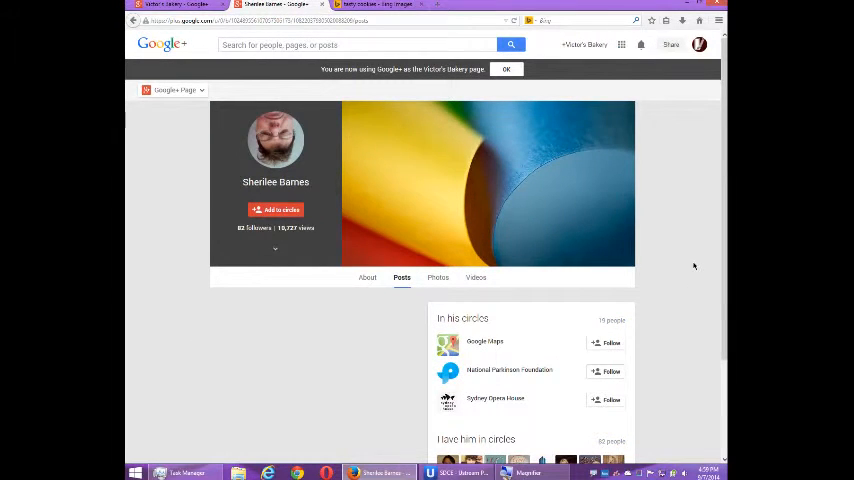
{"action": "scroll", "scroll_direction": "down", "scroll_amount": 3}
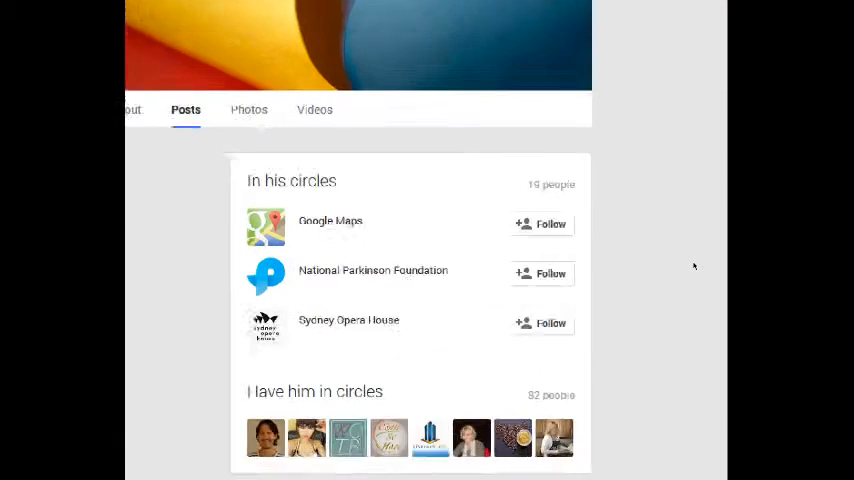
{"action": "scroll", "scroll_direction": "down", "scroll_amount": 3}
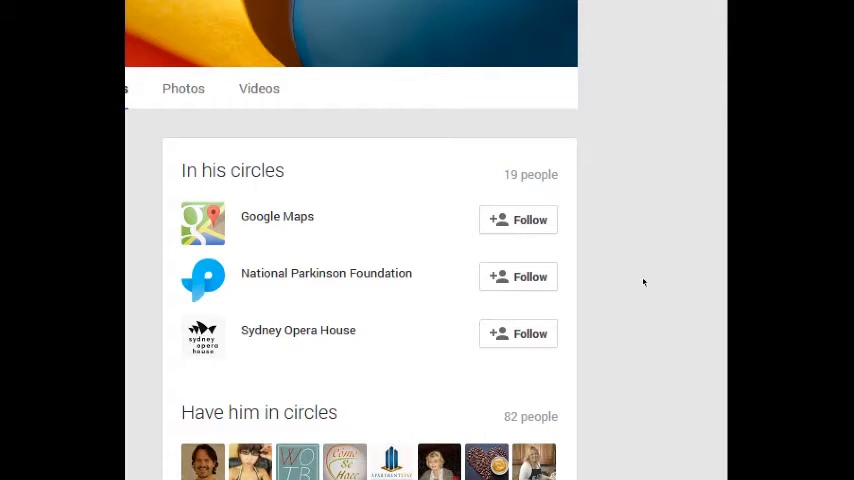
{"action": "scroll", "scroll_direction": "up", "scroll_amount": 3}
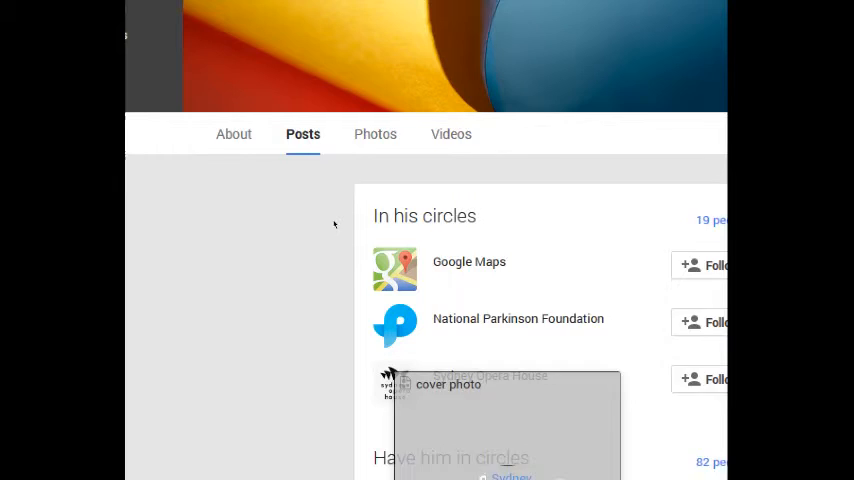
{"action": "scroll", "scroll_direction": "up", "scroll_amount": 3}
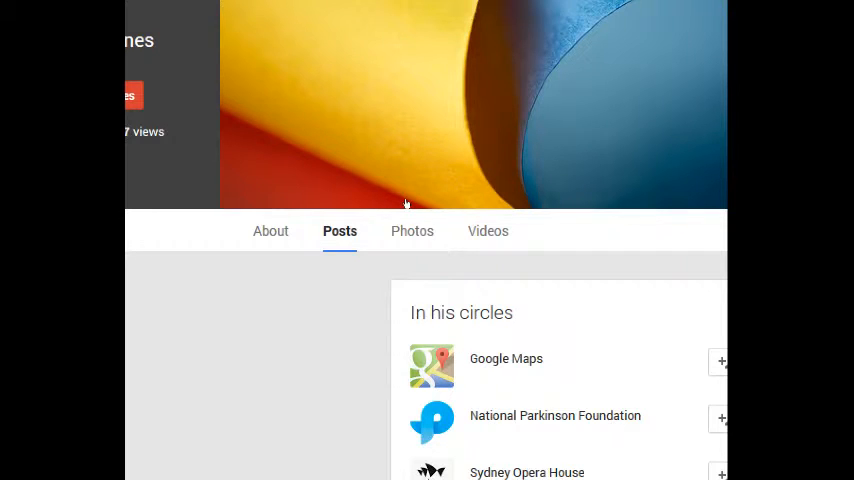
{"action": "mouse_move", "coordinate": [424, 288]}
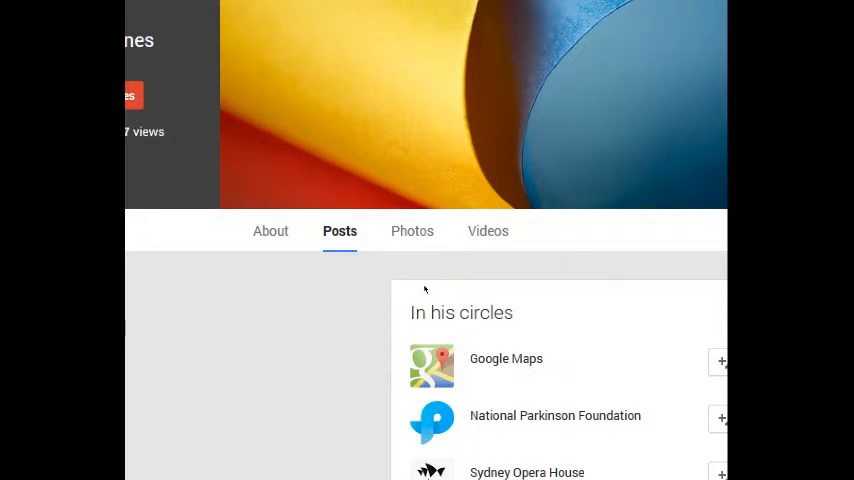
{"action": "mouse_move", "coordinate": [420, 282]}
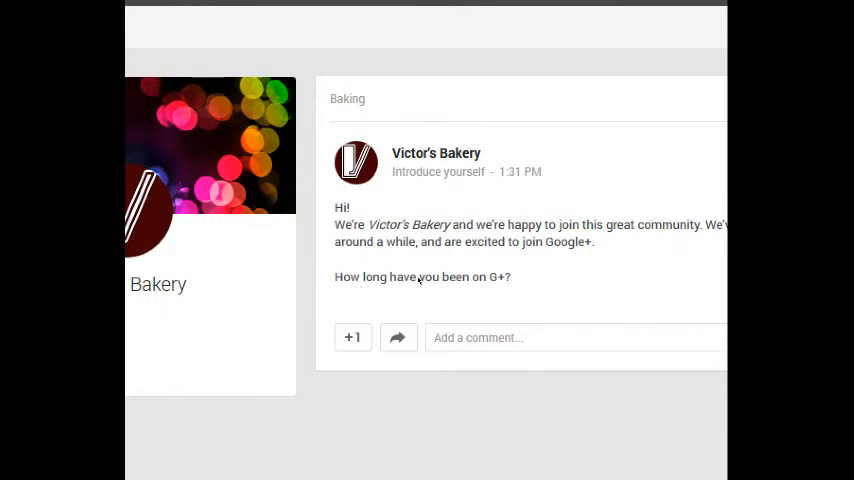
Step: Review the circles for the member who +1'd the shared Baking post, leaving none assigned
{"action": "left_click", "coordinate": [668, 208]}
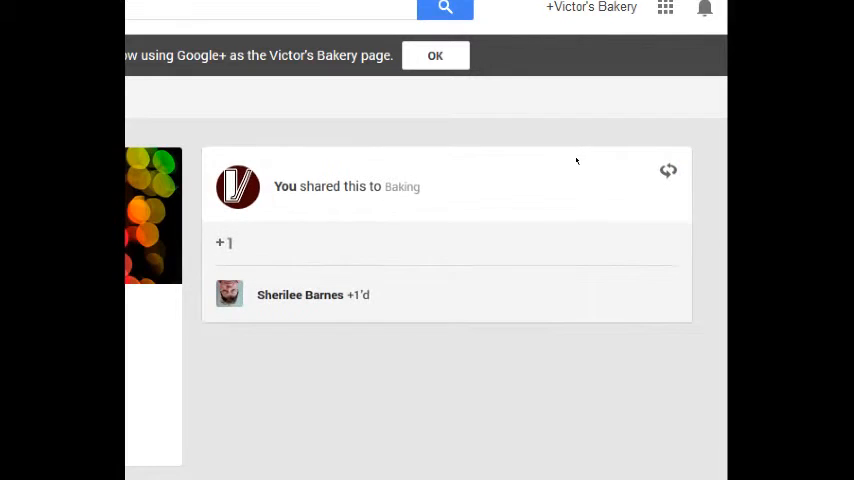
{"action": "mouse_move", "coordinate": [578, 192]}
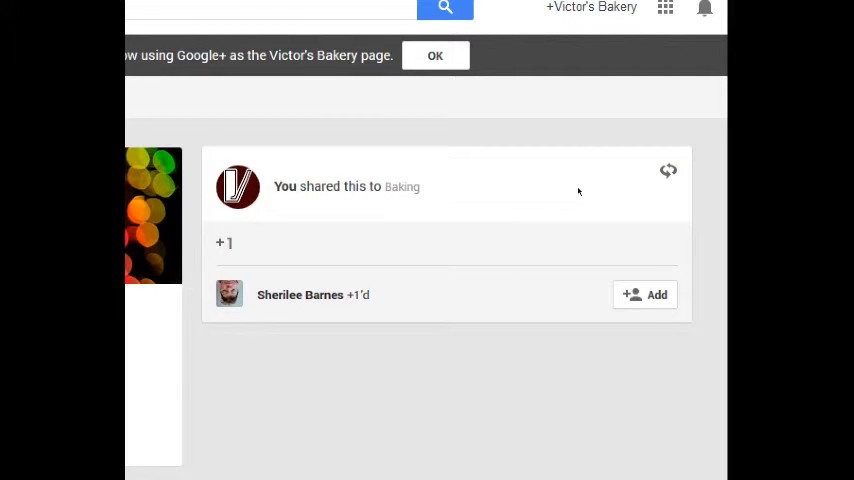
{"action": "left_click", "coordinate": [644, 294]}
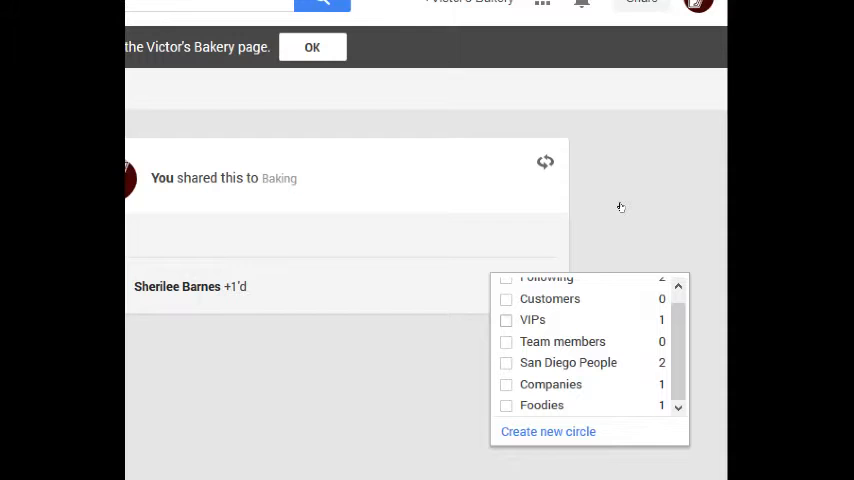
{"action": "scroll", "scroll_direction": "up", "scroll_amount": 3}
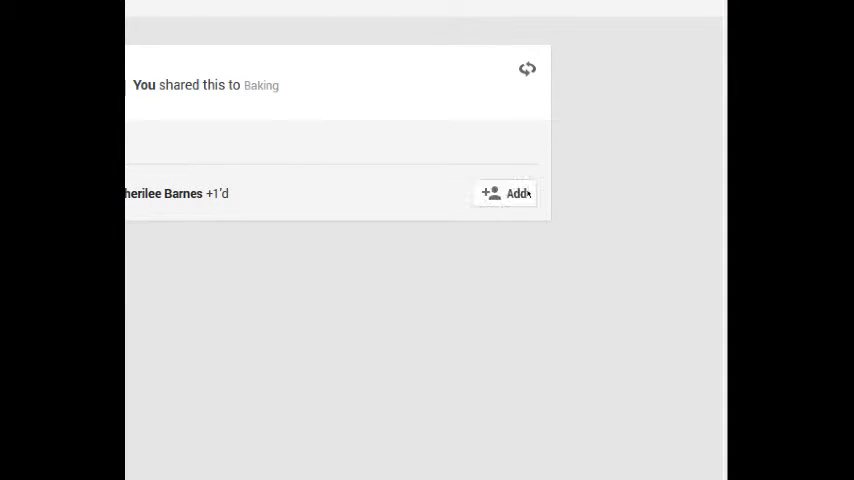
{"action": "left_click", "coordinate": [506, 192]}
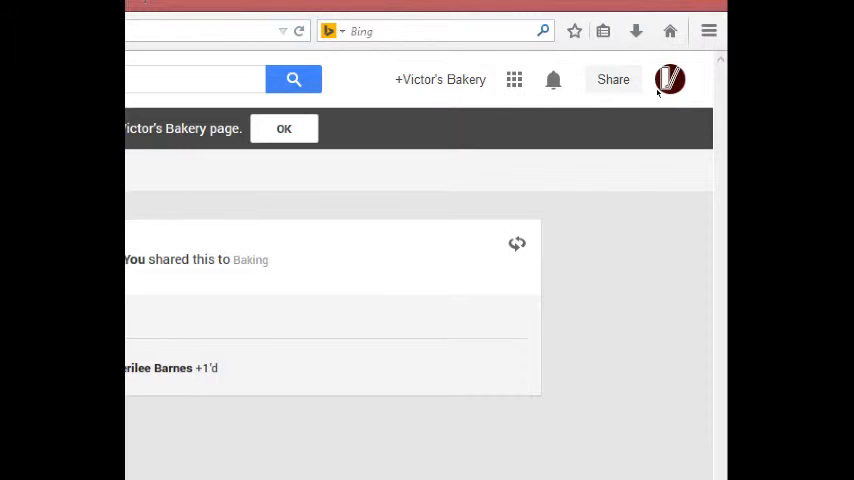
Step: Go to the Cakes, sweets, bisquits, cookies & rolls community and show its settings options
{"action": "left_click", "coordinate": [552, 80]}
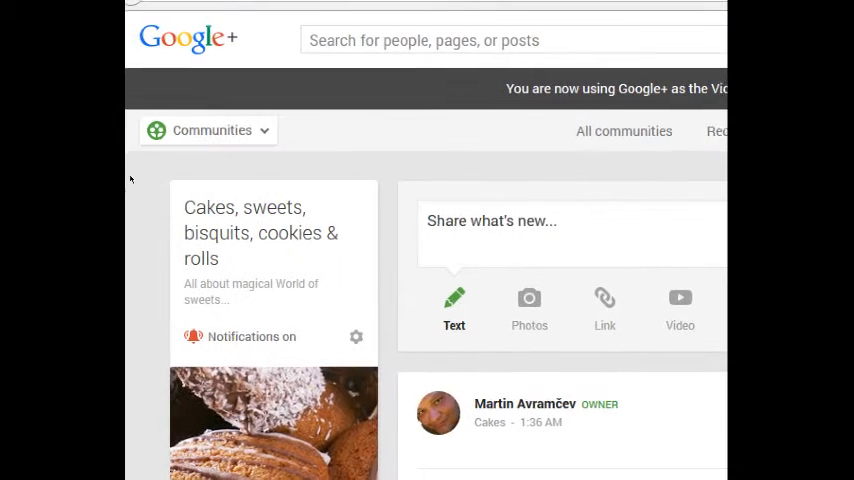
{"action": "scroll", "scroll_direction": "down", "scroll_amount": 3}
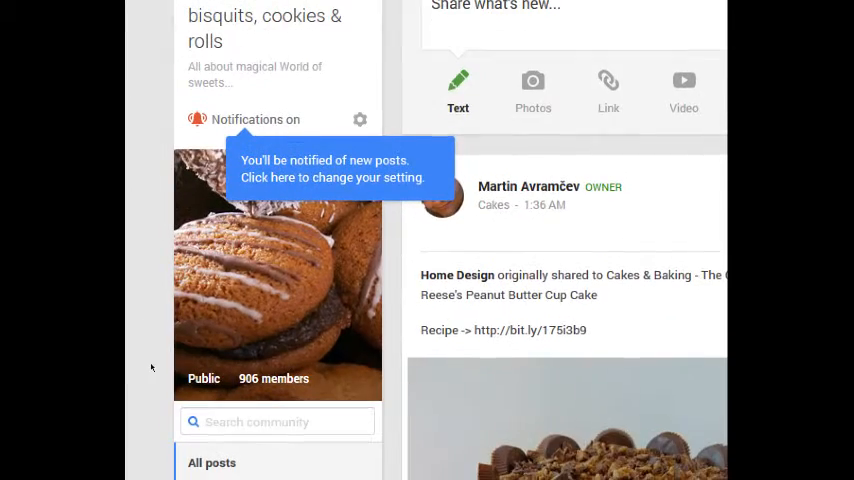
{"action": "scroll", "scroll_direction": "down", "scroll_amount": 3}
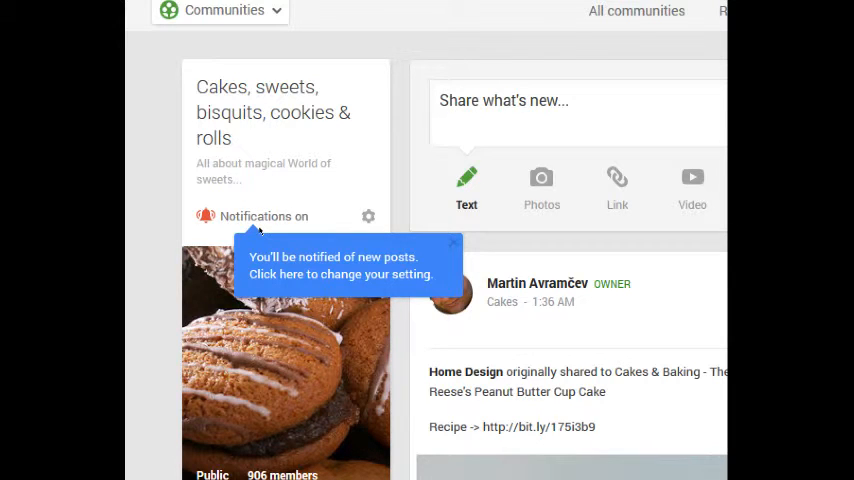
{"action": "mouse_move", "coordinate": [288, 210]}
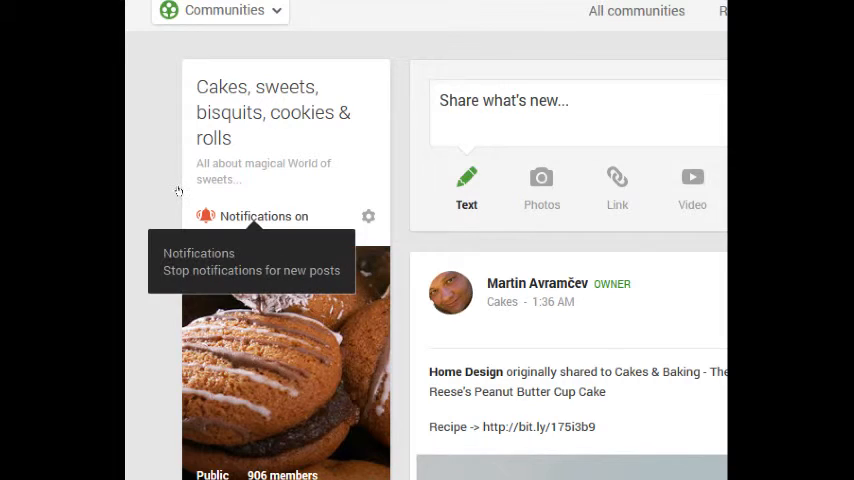
{"action": "mouse_move", "coordinate": [244, 200]}
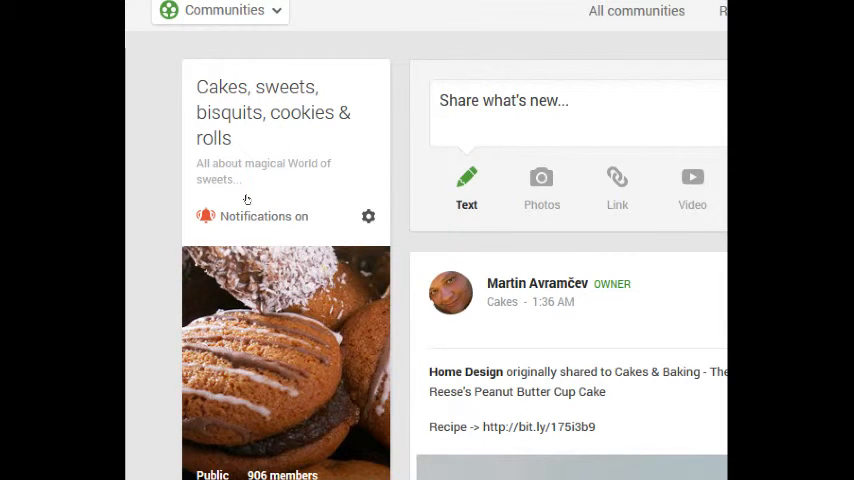
{"action": "left_click", "coordinate": [368, 216]}
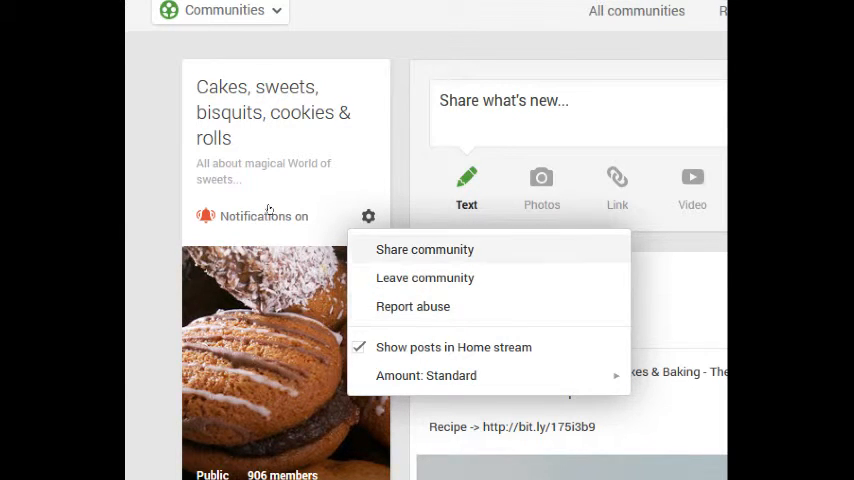
Step: Confirm 'Show posts in Home stream' is on and return to the community's categories
{"action": "left_click", "coordinate": [424, 250]}
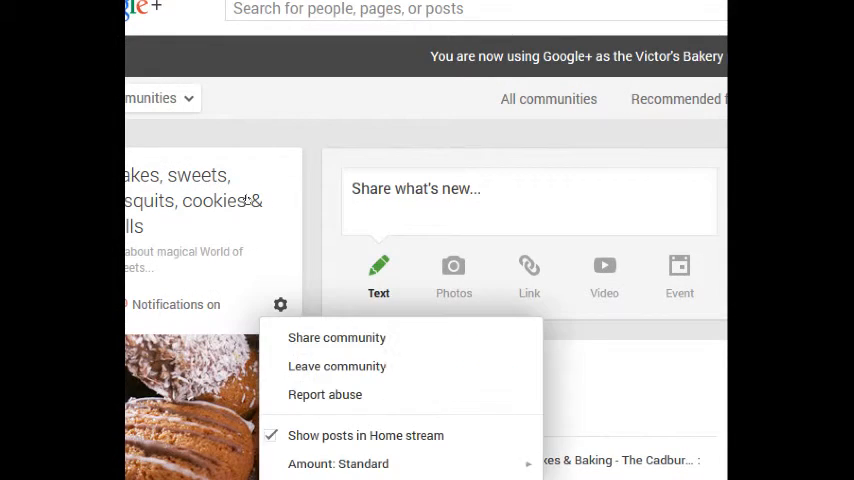
{"action": "scroll", "scroll_direction": "down", "scroll_amount": 3}
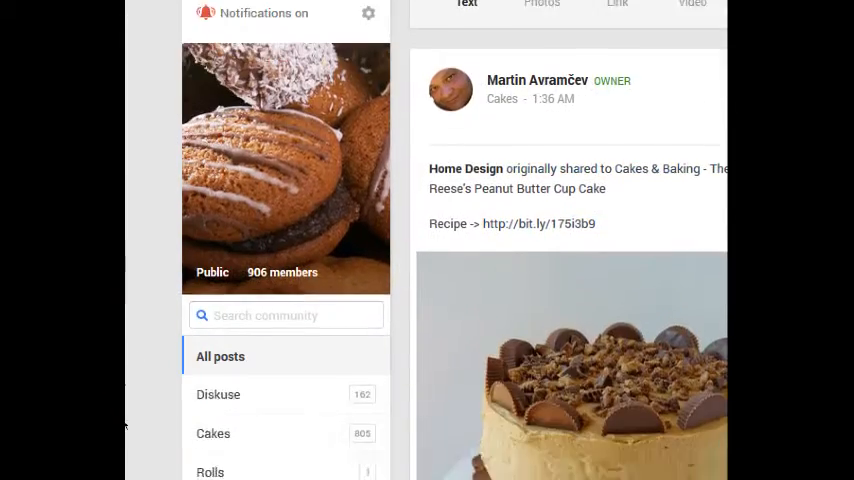
Step: Enter the community's Diskuse category
{"action": "scroll", "scroll_direction": "down", "scroll_amount": 3}
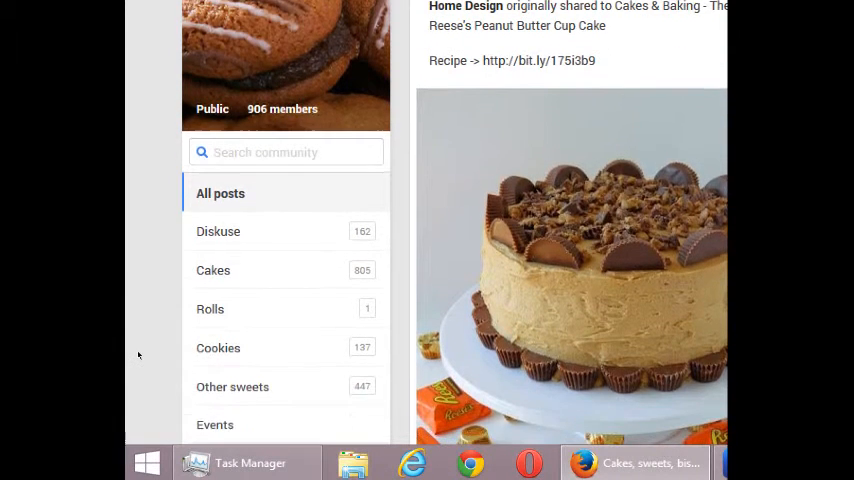
{"action": "scroll", "scroll_direction": "down", "scroll_amount": 3}
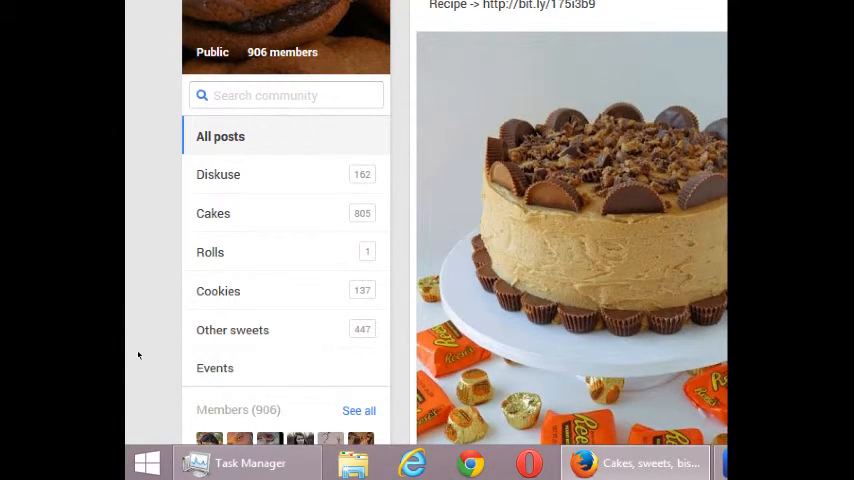
{"action": "mouse_move", "coordinate": [152, 416]}
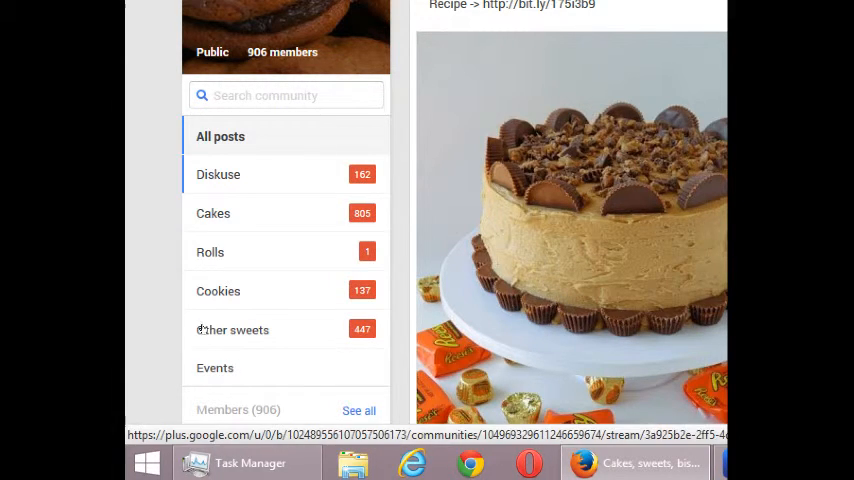
{"action": "left_click", "coordinate": [232, 328]}
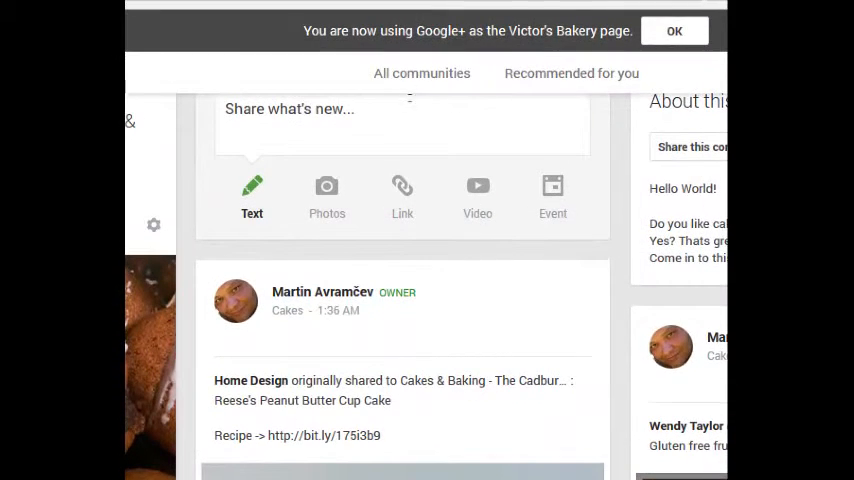
Step: Draft a post saying the bakery is happy to join and its favourite baked good is Pecan Pie, starting the bold asterisks
{"action": "left_click", "coordinate": [674, 32]}
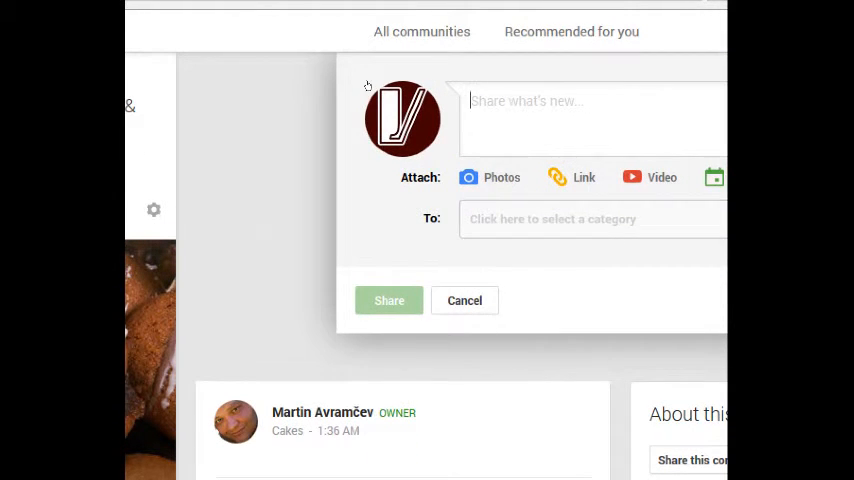
{"action": "type", "text": "We're"}
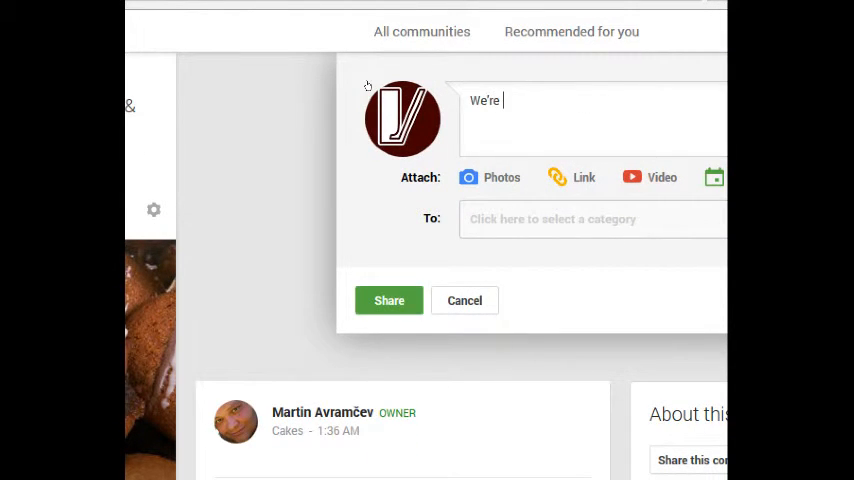
{"action": "type", "text": "very happy to joing"}
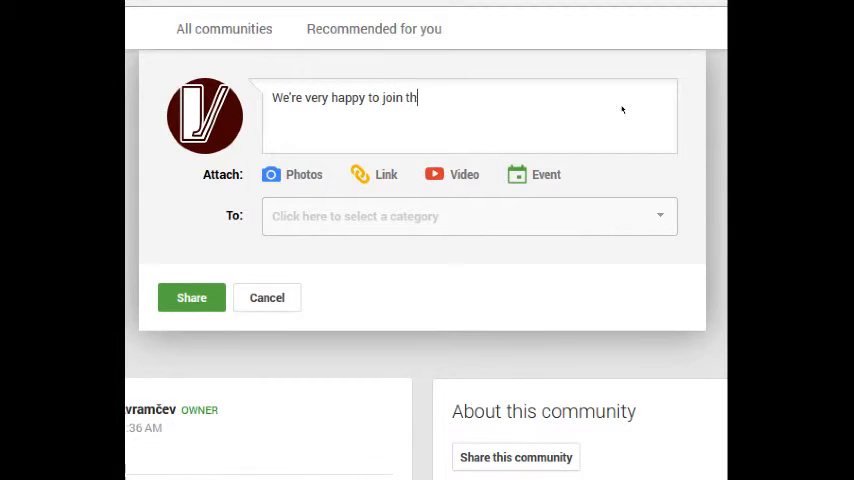
{"action": "type", "text": "is community"}
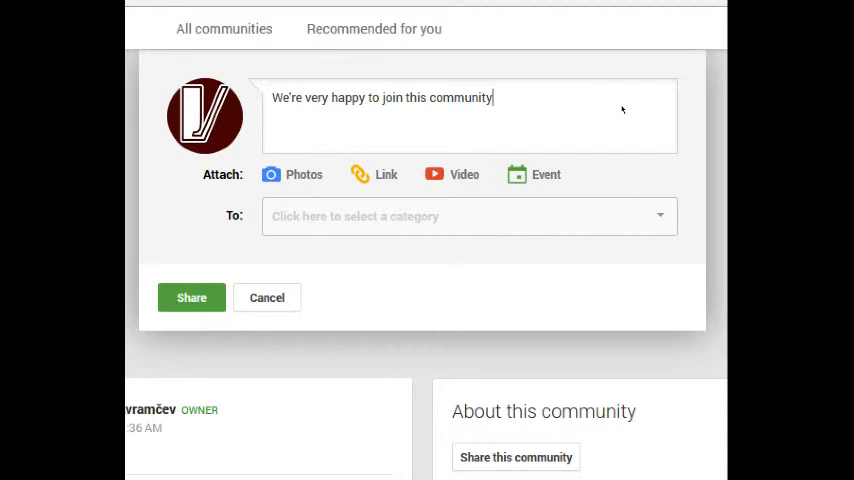
{"action": "type", "text": "."}
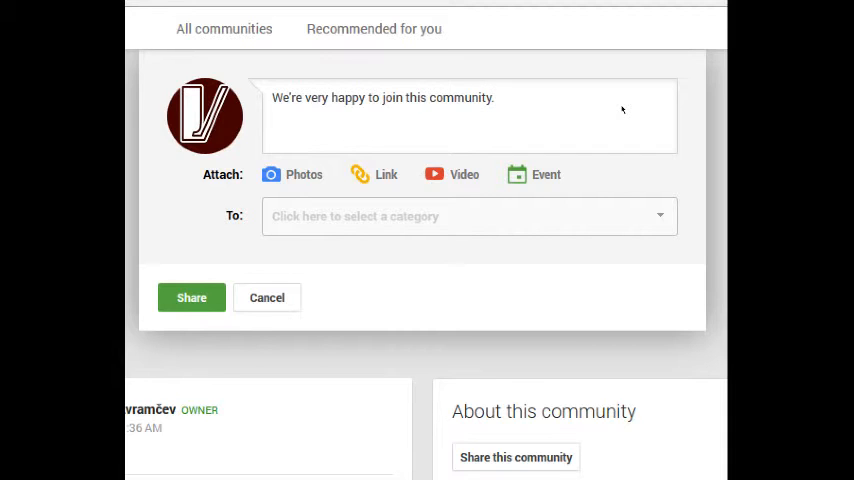
{"action": "type", "text": "Our favor"}
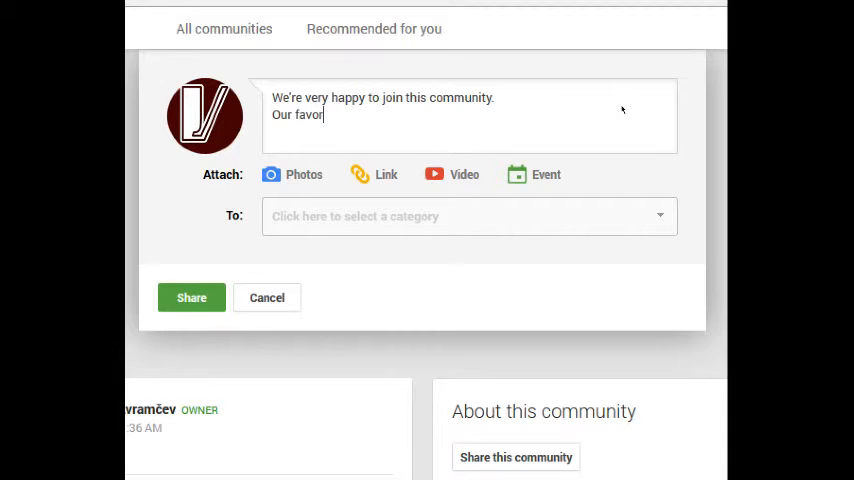
{"action": "type", "text": "ite baked"}
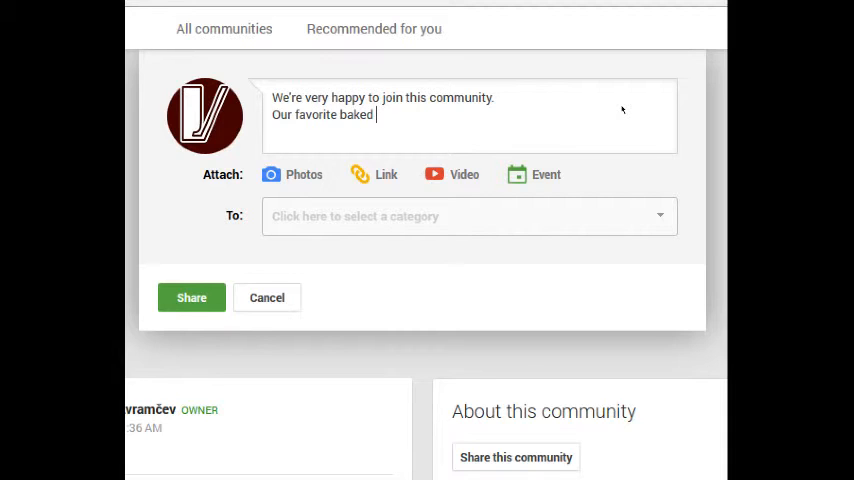
{"action": "type", "text": "good is a"}
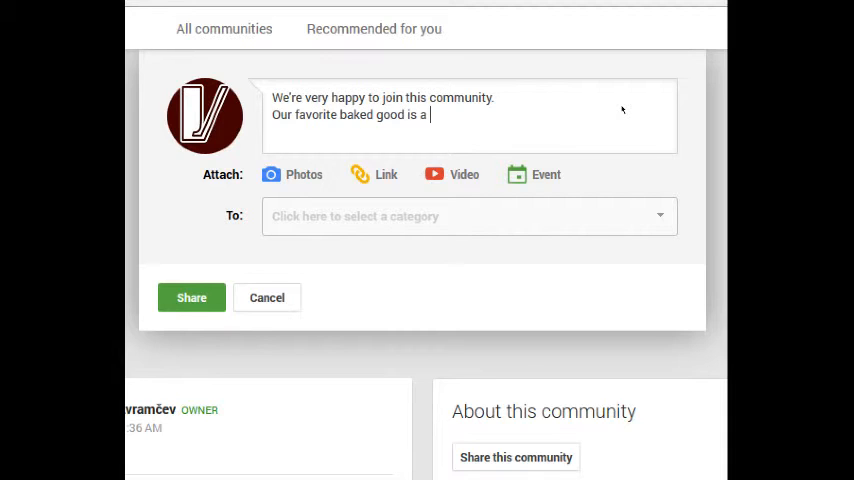
{"action": "type", "text": "Pecan"}
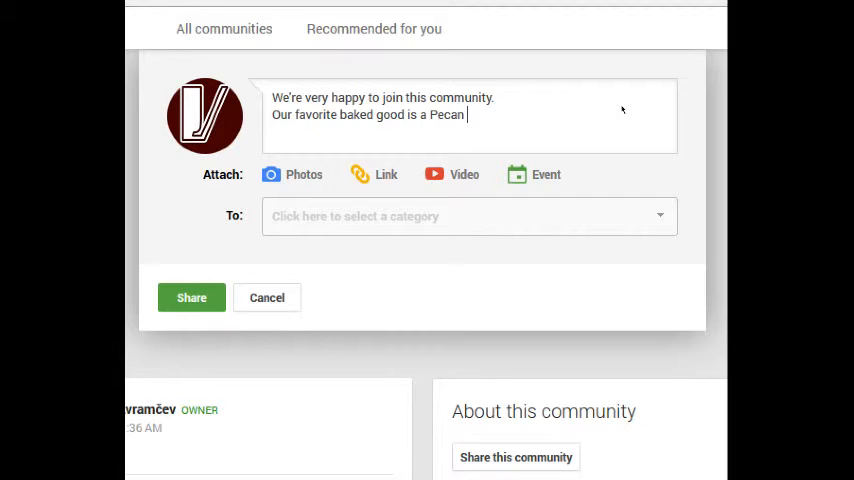
{"action": "type", "text": "Pie."}
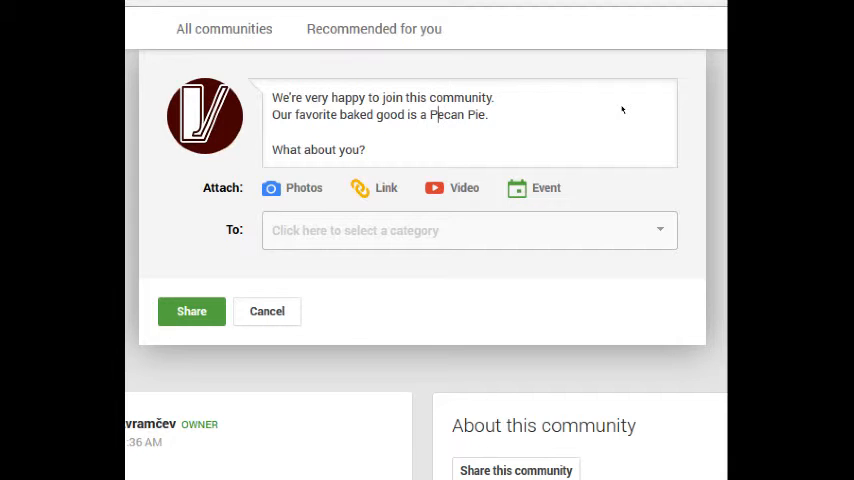
{"action": "type", "text": "*"}
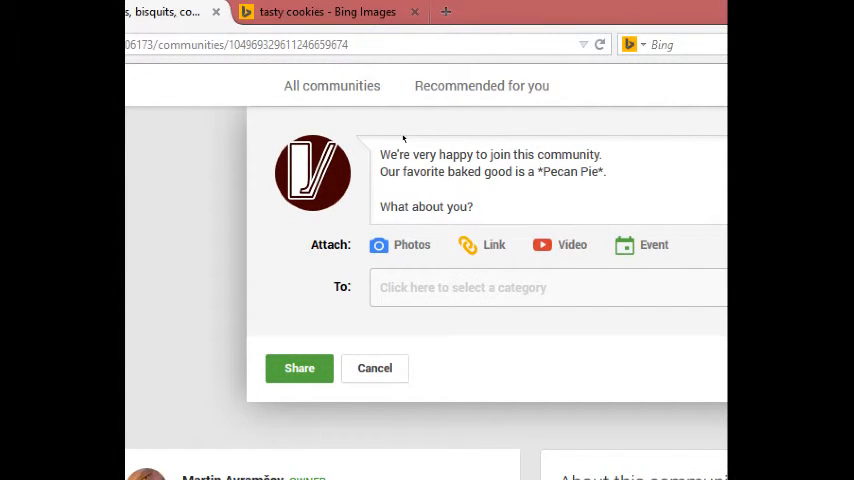
Step: Share the Pecan Pie post to the Diskuse category and return to the Google+ home stream
{"action": "left_click", "coordinate": [464, 288]}
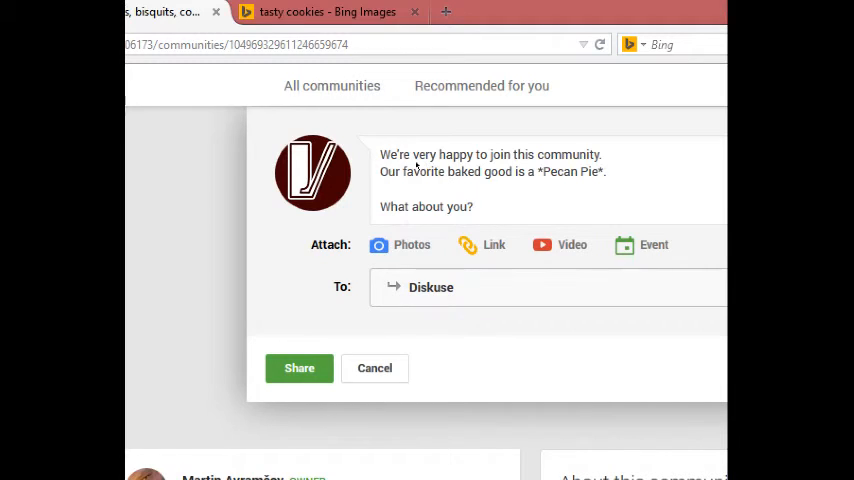
{"action": "left_click", "coordinate": [300, 368]}
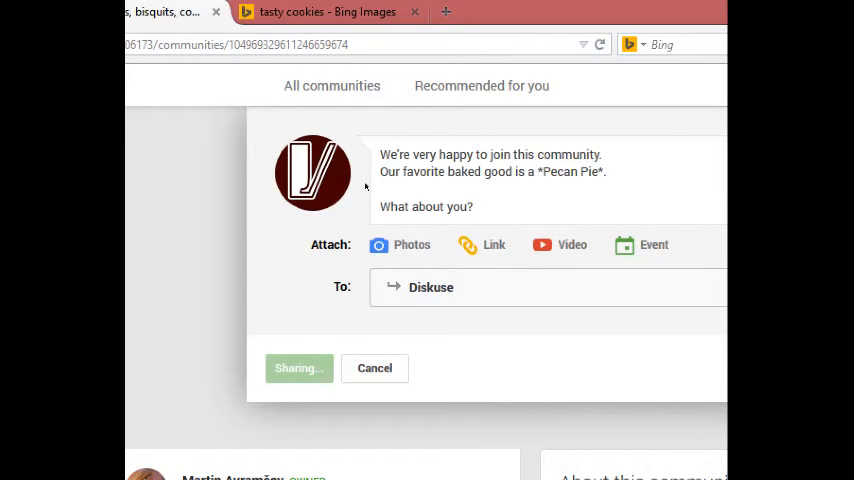
{"action": "left_click", "coordinate": [300, 368]}
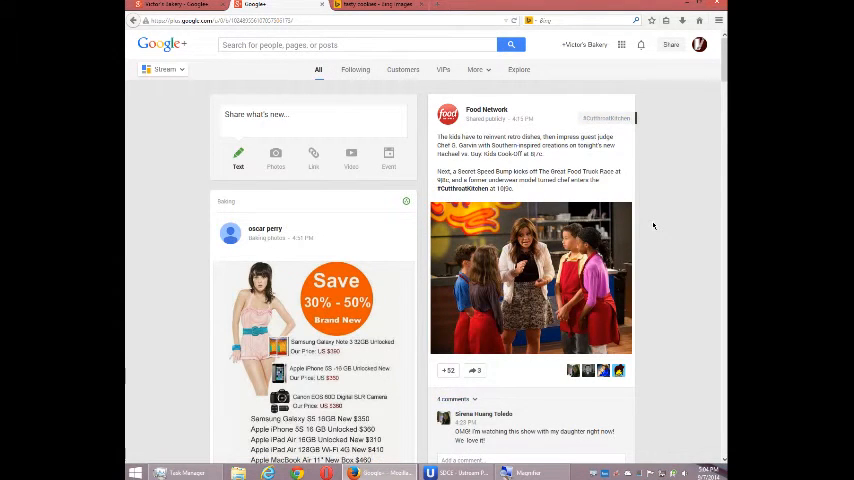
{"action": "scroll", "scroll_direction": "down", "scroll_amount": 3}
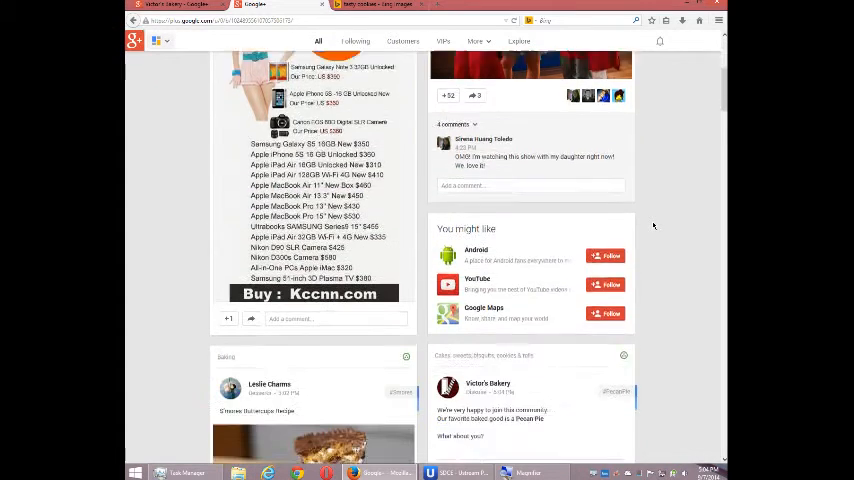
{"action": "scroll", "scroll_direction": "down", "scroll_amount": 3}
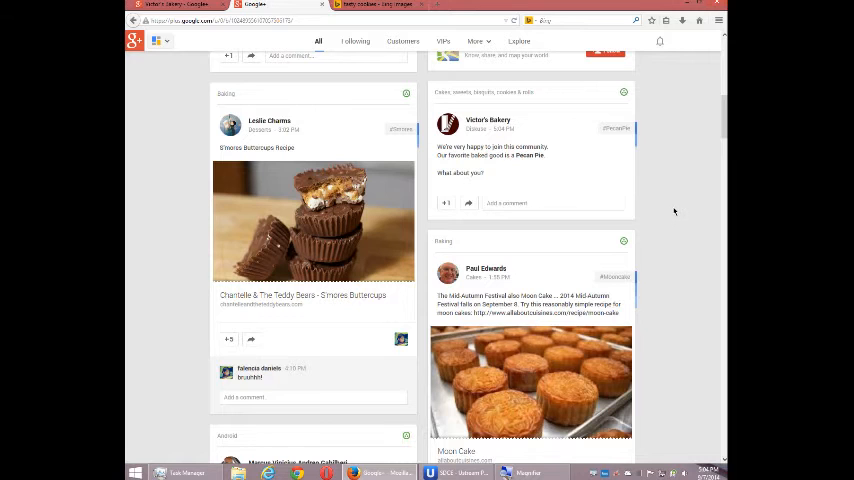
{"action": "scroll", "scroll_direction": "down", "scroll_amount": 3}
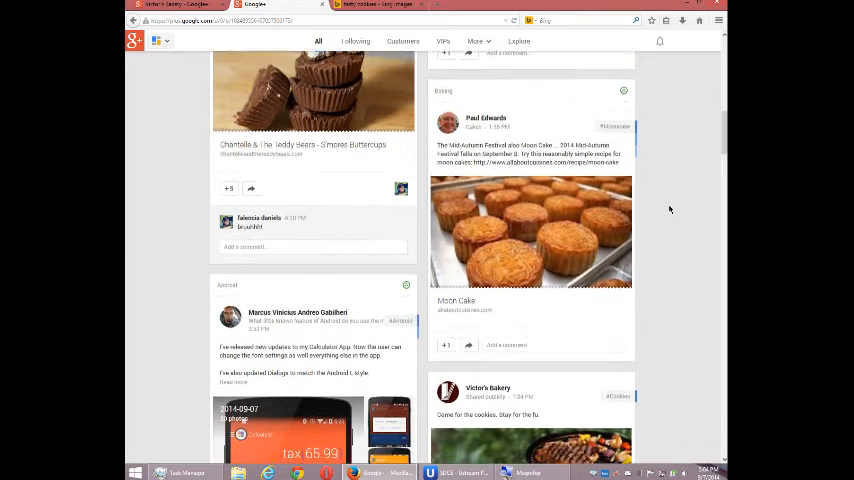
{"action": "scroll", "scroll_direction": "down", "scroll_amount": 3}
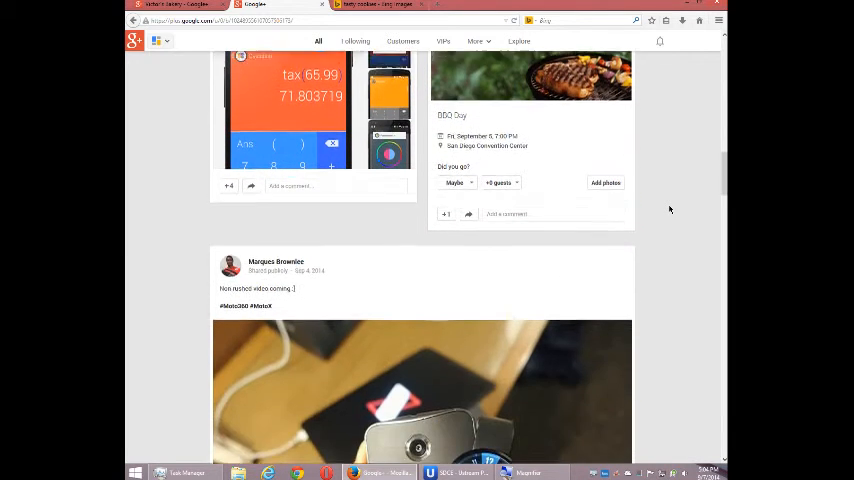
{"action": "scroll", "scroll_direction": "down", "scroll_amount": 3}
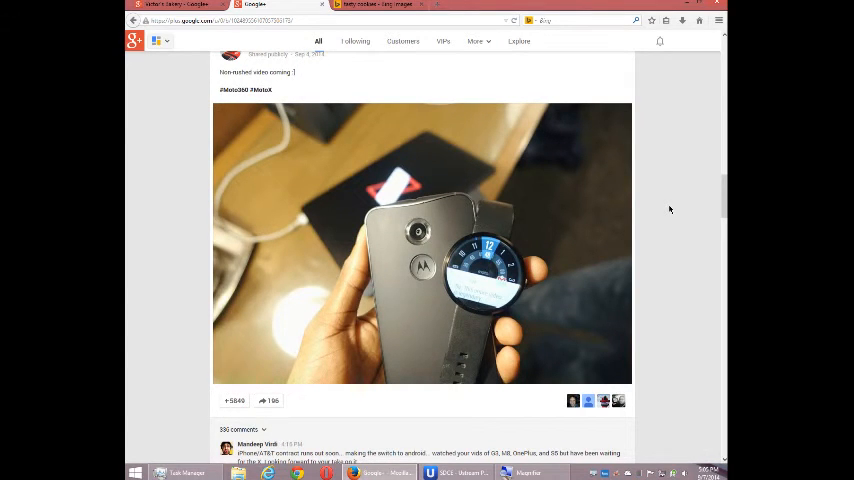
{"action": "scroll", "scroll_direction": "down", "scroll_amount": 3}
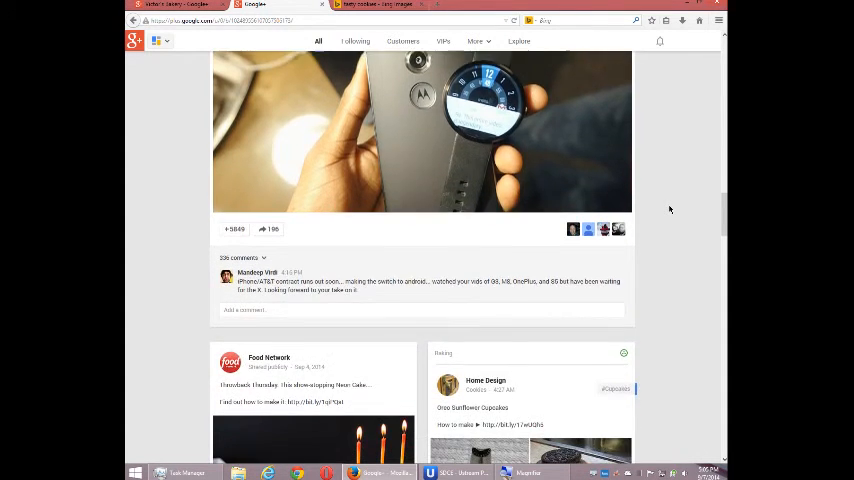
{"action": "scroll", "scroll_direction": "down", "scroll_amount": 3}
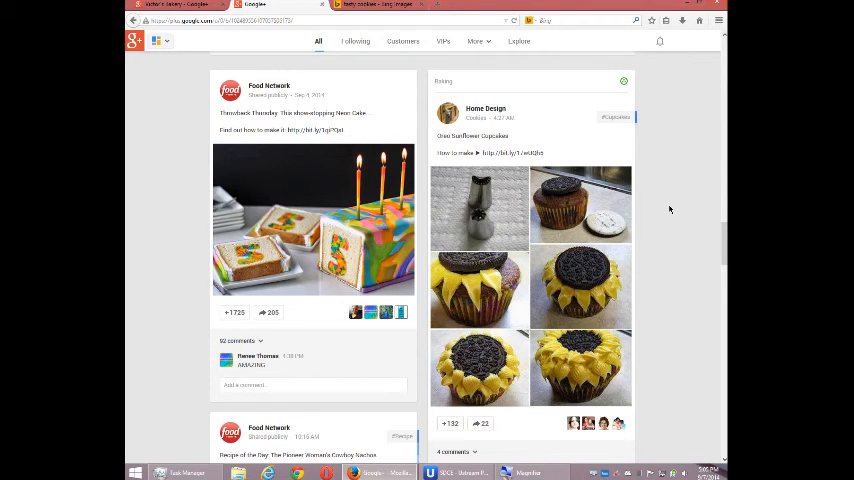
{"action": "scroll", "scroll_direction": "down", "scroll_amount": 3}
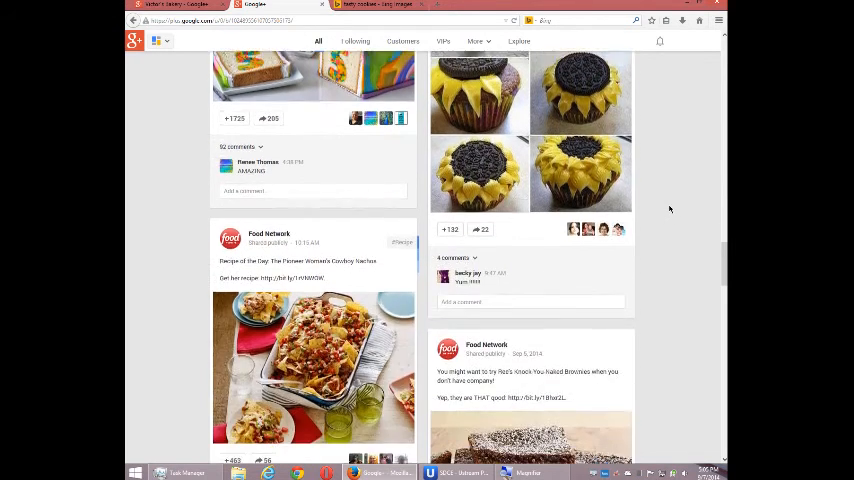
{"action": "scroll", "scroll_direction": "down", "scroll_amount": 3}
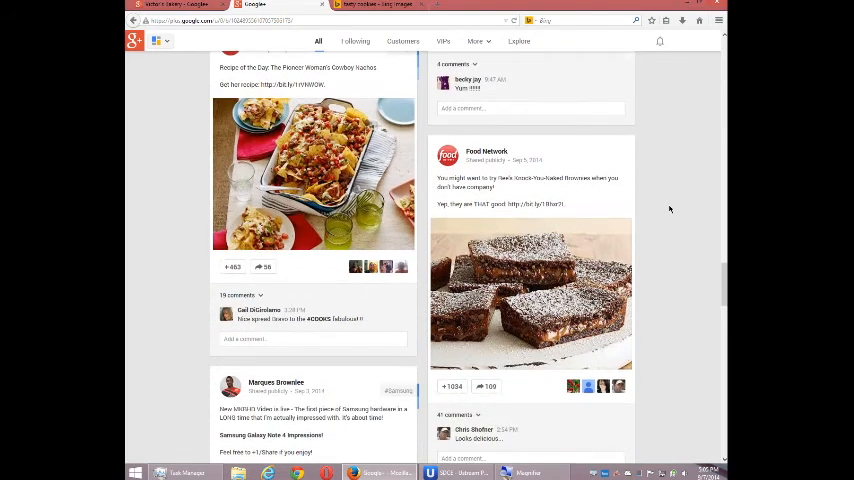
{"action": "scroll", "scroll_direction": "down", "scroll_amount": 3}
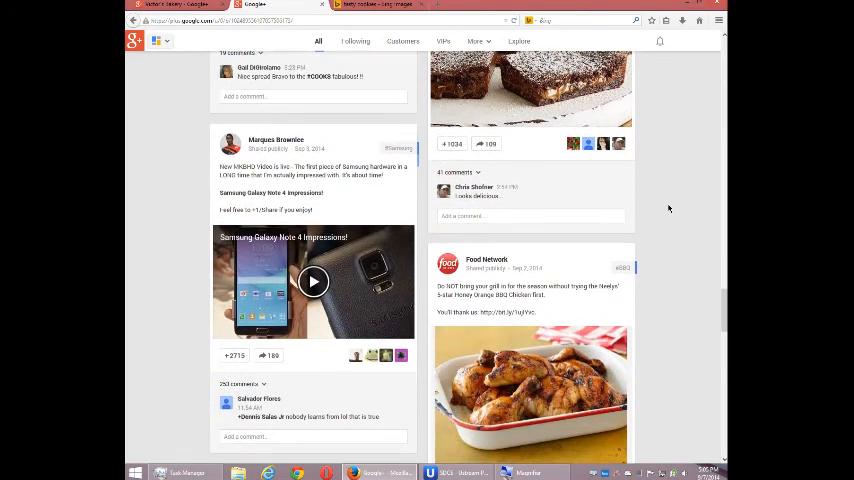